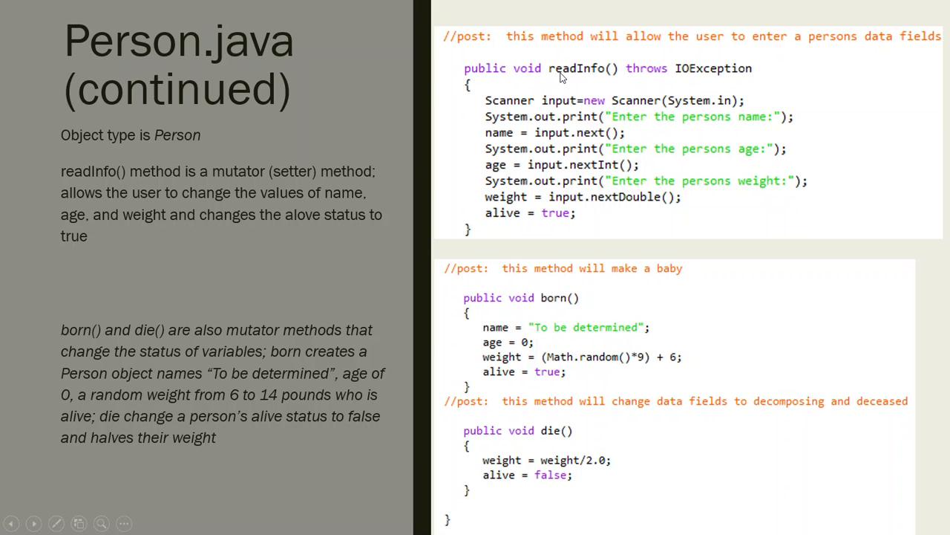
mouse_move(552, 303)
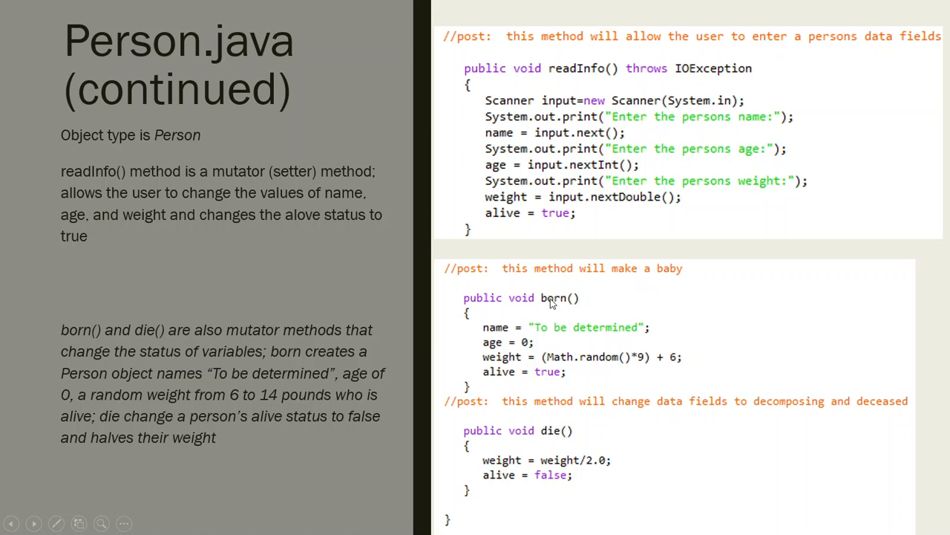